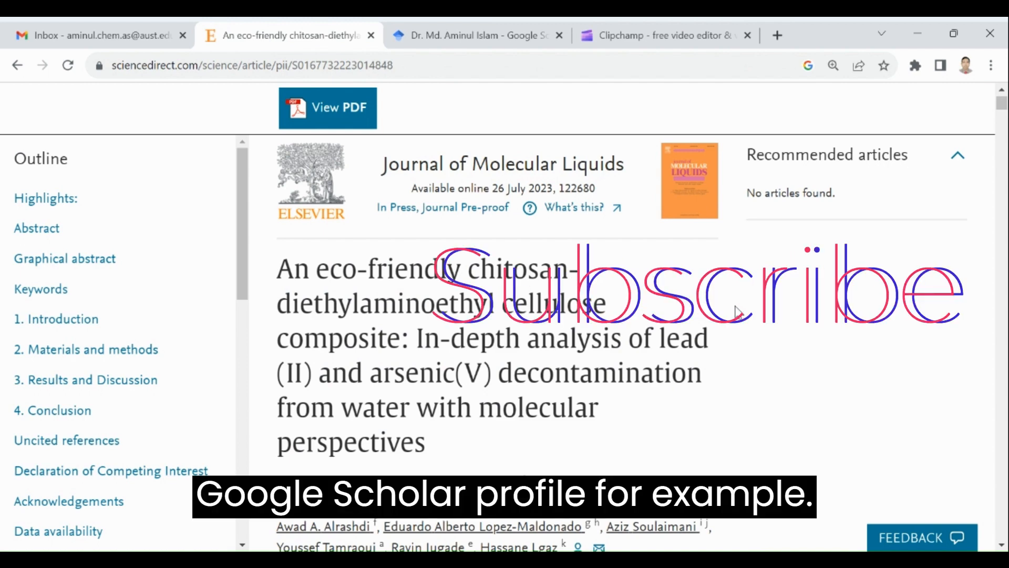
- From the Google Scholar profile's plus menu beside TITLE, open Add articles
{"action": "scroll", "scroll_direction": "down", "scroll_amount": 3}
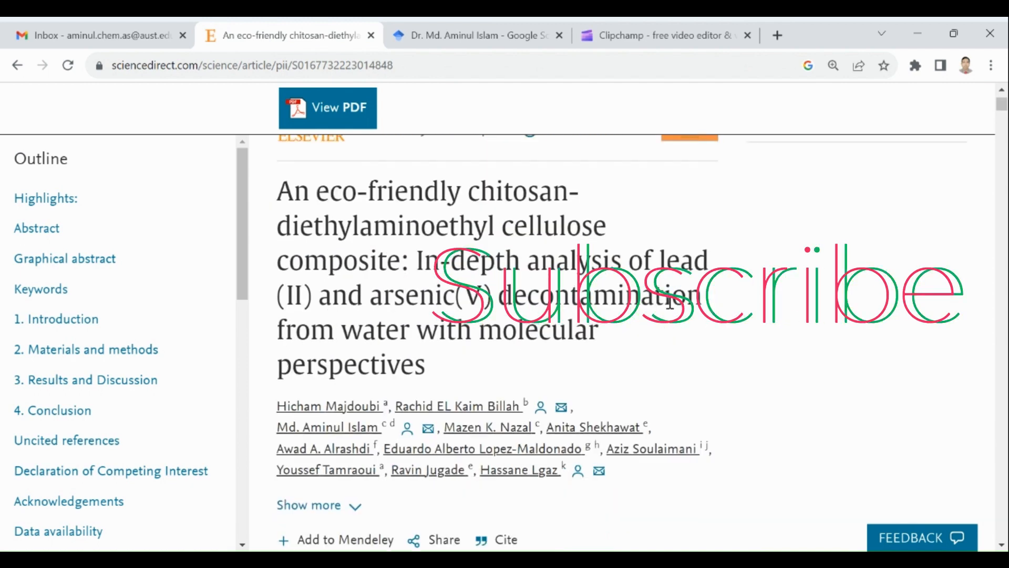
{"action": "scroll", "scroll_direction": "up", "scroll_amount": 3}
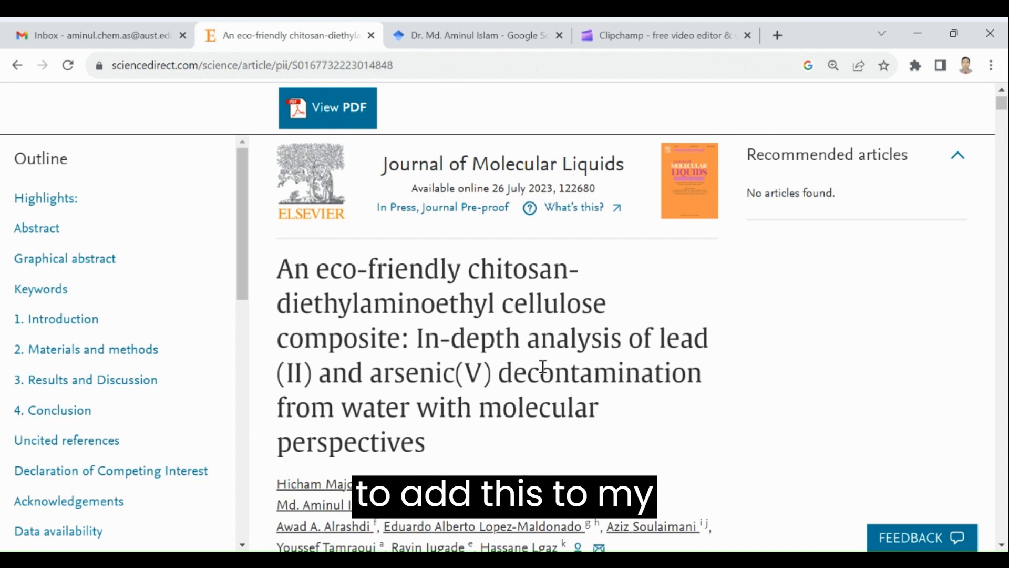
{"action": "mouse_move", "coordinate": [451, 396]}
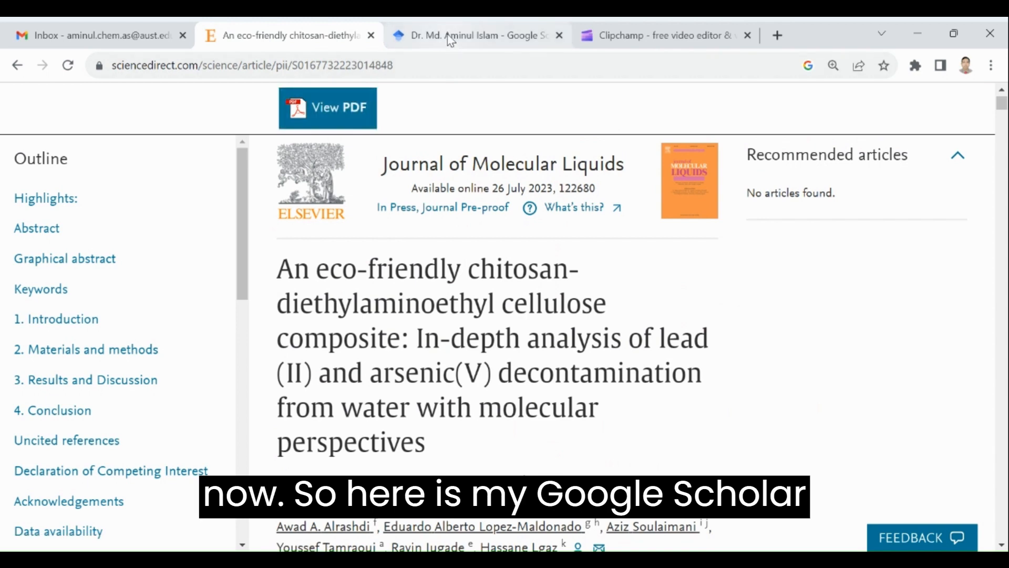
{"action": "left_click", "coordinate": [476, 34]}
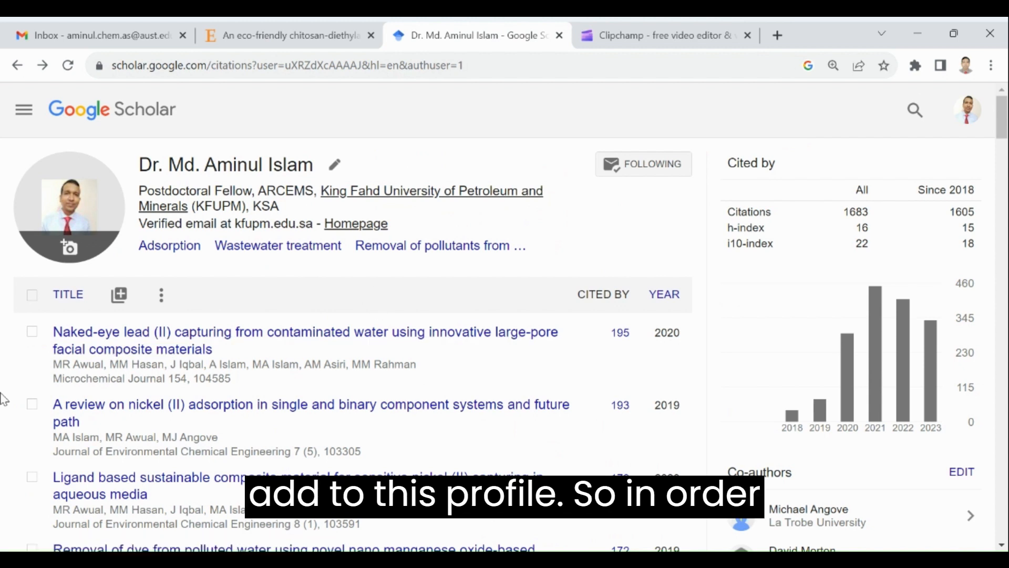
{"action": "mouse_move", "coordinate": [121, 335]}
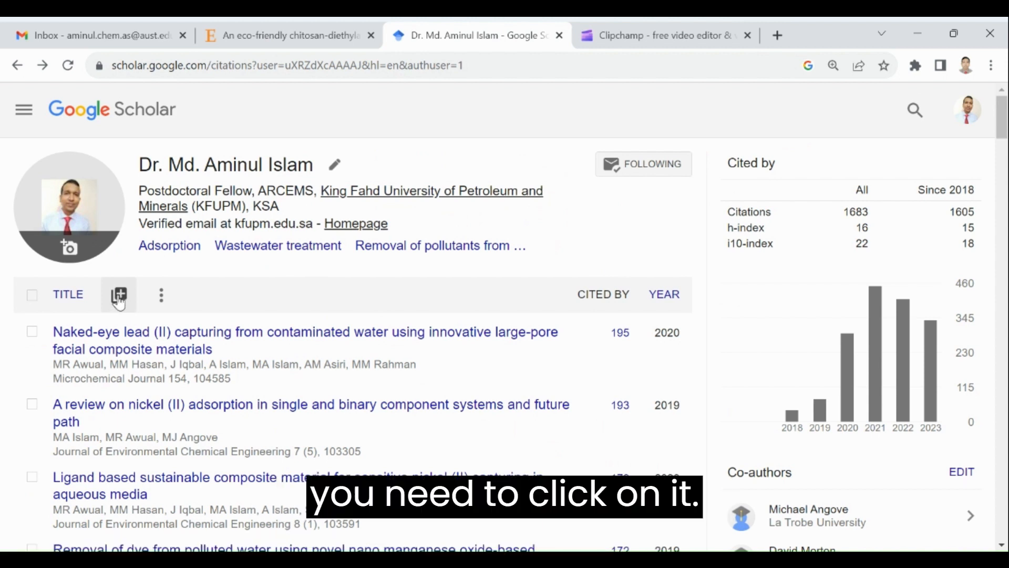
{"action": "left_click", "coordinate": [118, 295]}
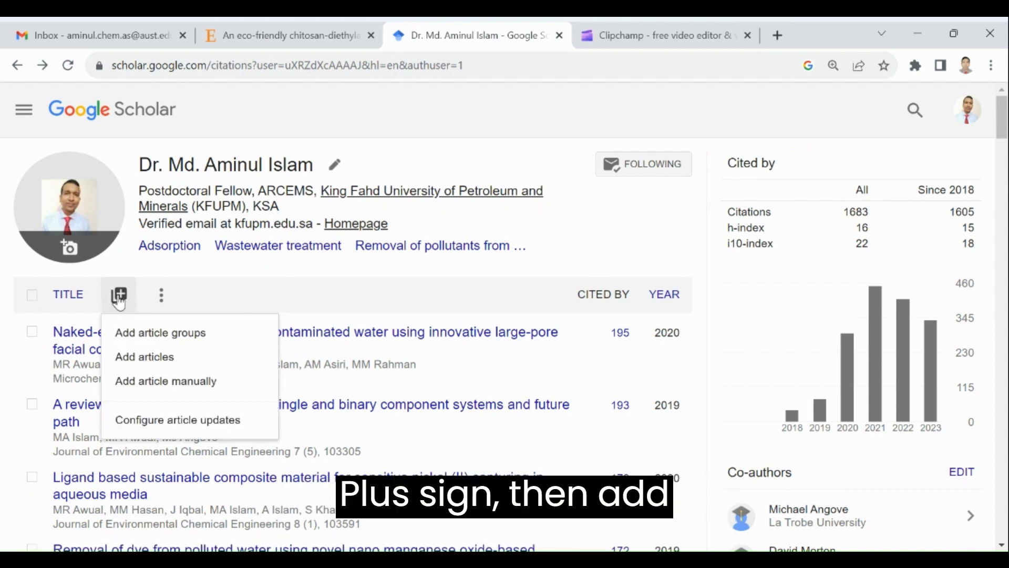
{"action": "mouse_move", "coordinate": [144, 356]}
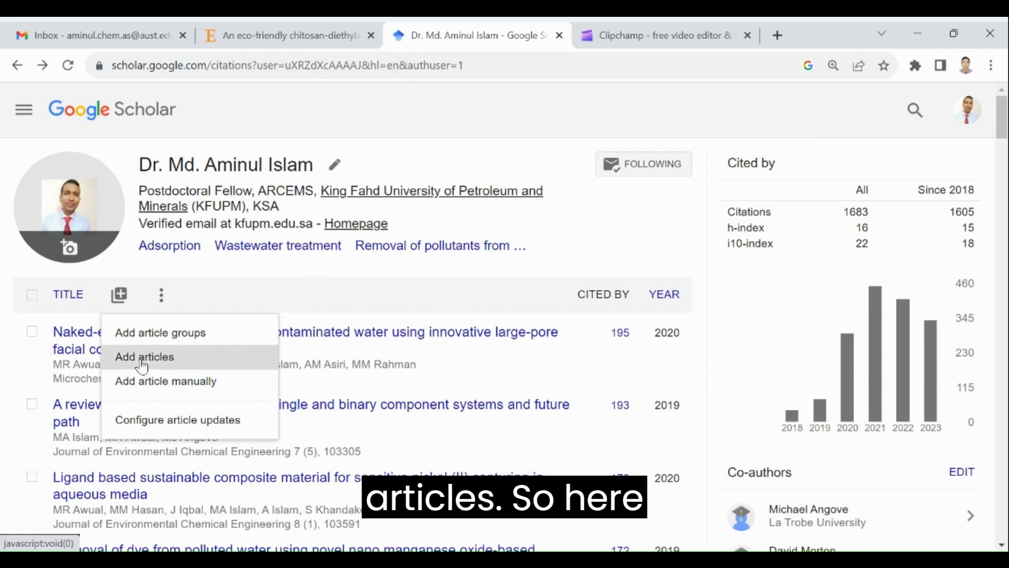
{"action": "left_click", "coordinate": [144, 356]}
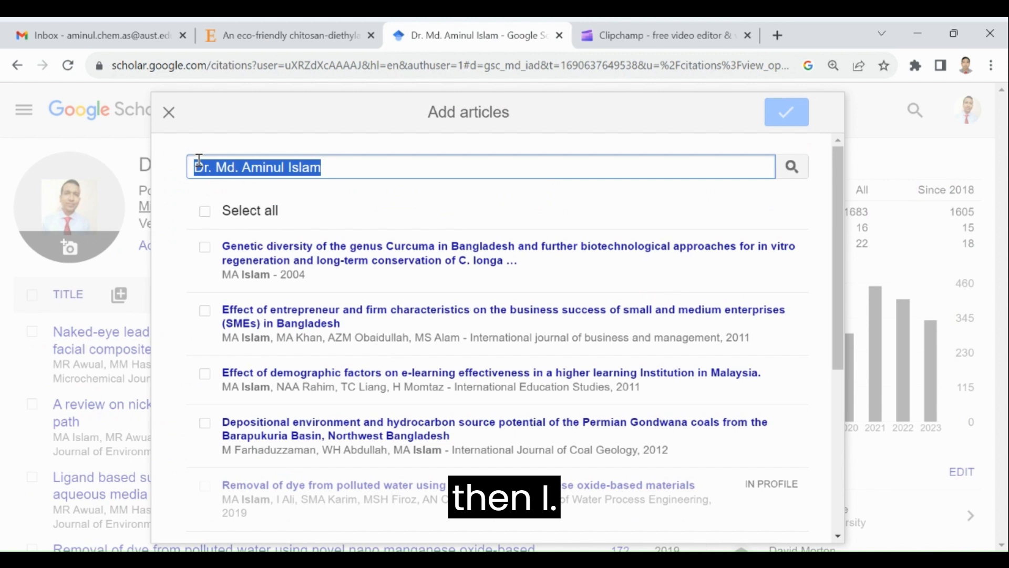
{"action": "mouse_move", "coordinate": [215, 174]}
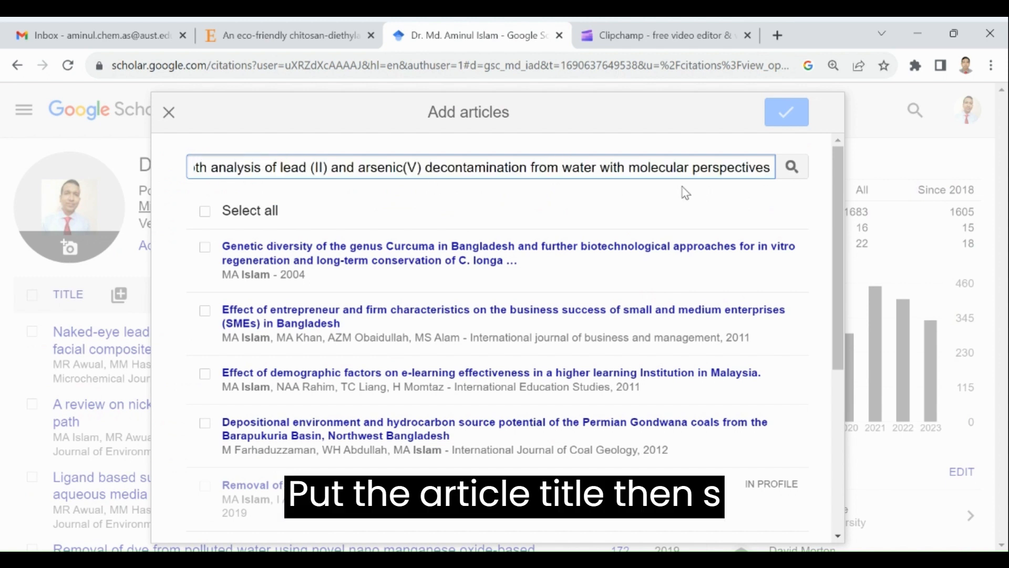
- Search the chitosan-diethylaminoethyl cellulose composite title, tick the result, and confirm adding it
{"action": "left_click", "coordinate": [790, 167]}
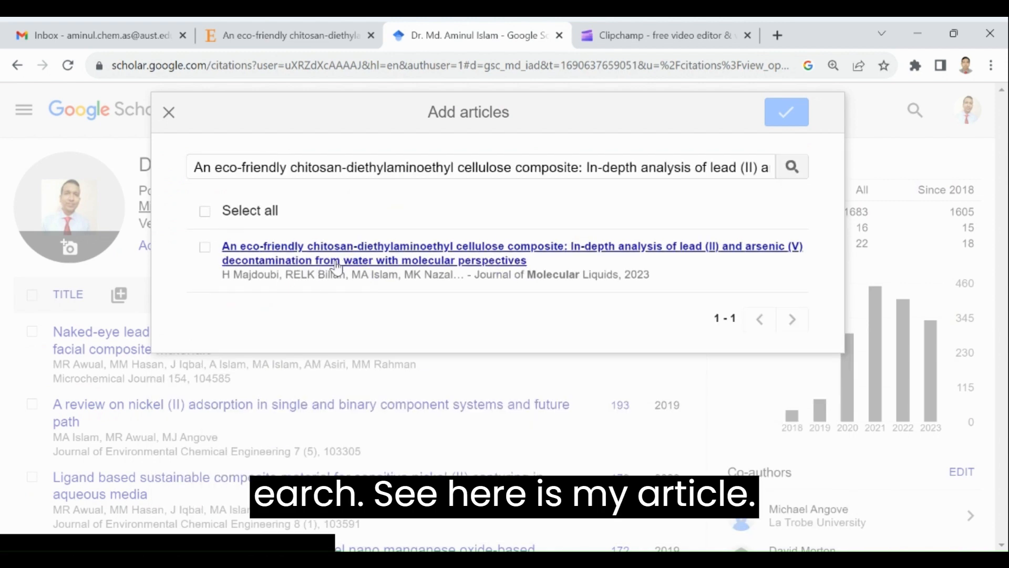
{"action": "mouse_move", "coordinate": [205, 246]}
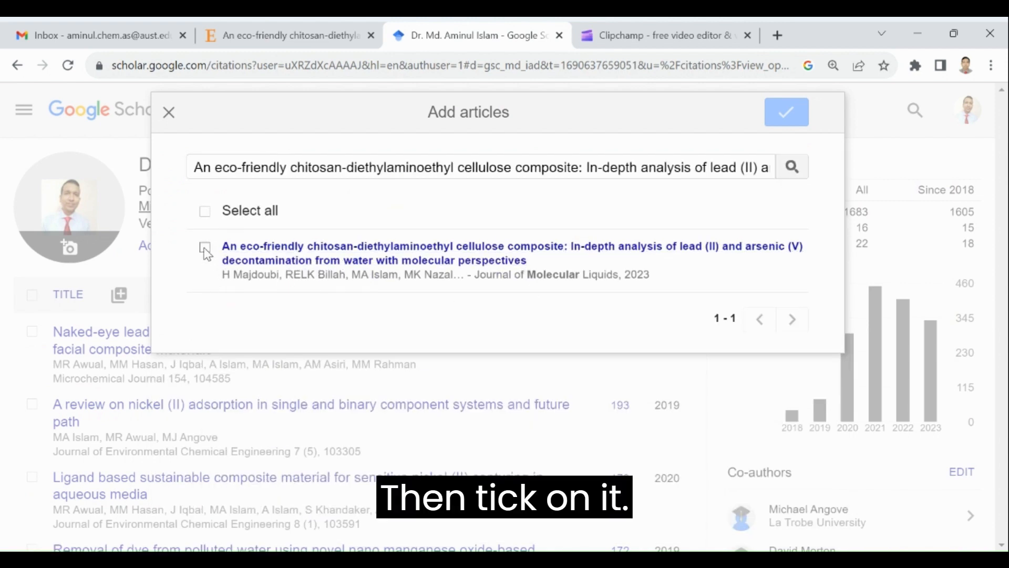
{"action": "left_click", "coordinate": [204, 246]}
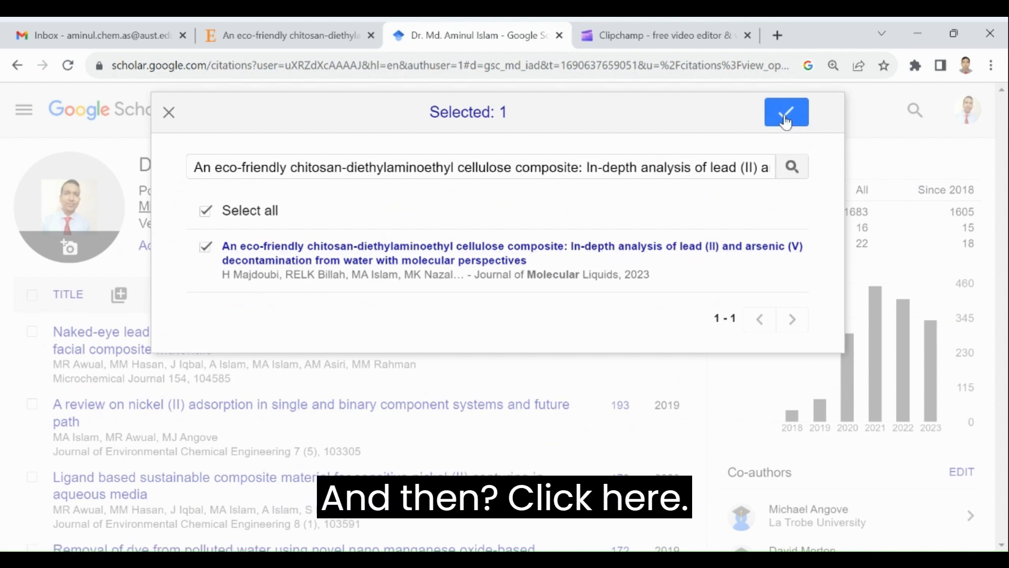
{"action": "left_click", "coordinate": [786, 112]}
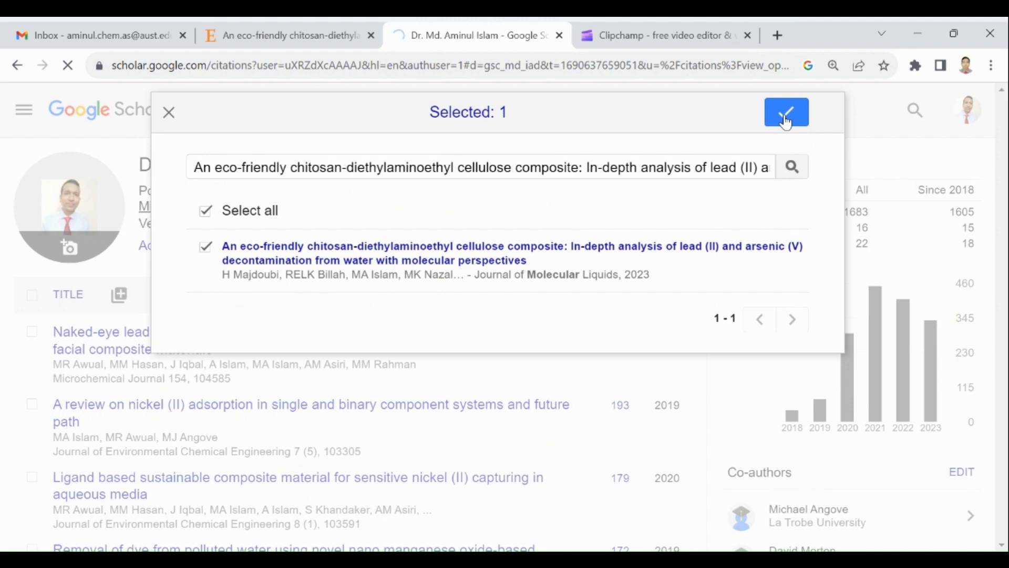
{"action": "left_click", "coordinate": [786, 112]}
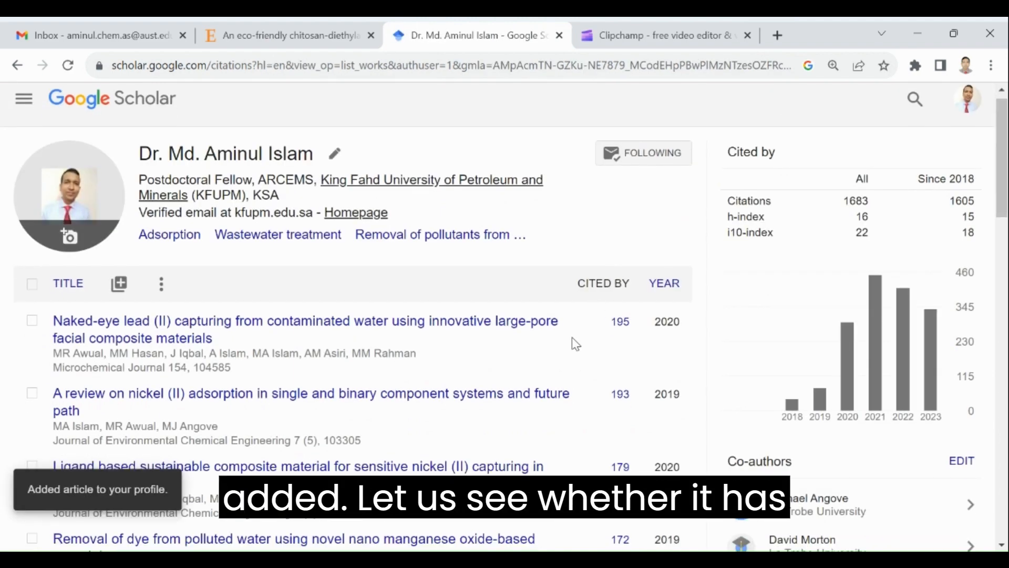
{"action": "scroll", "scroll_direction": "down", "scroll_amount": 3}
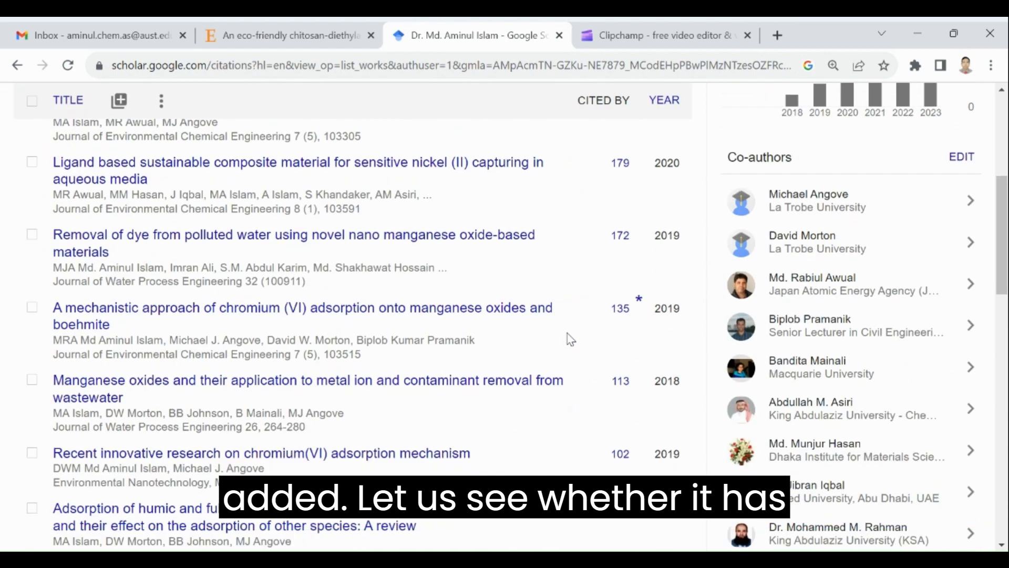
{"action": "scroll", "scroll_direction": "down", "scroll_amount": 3}
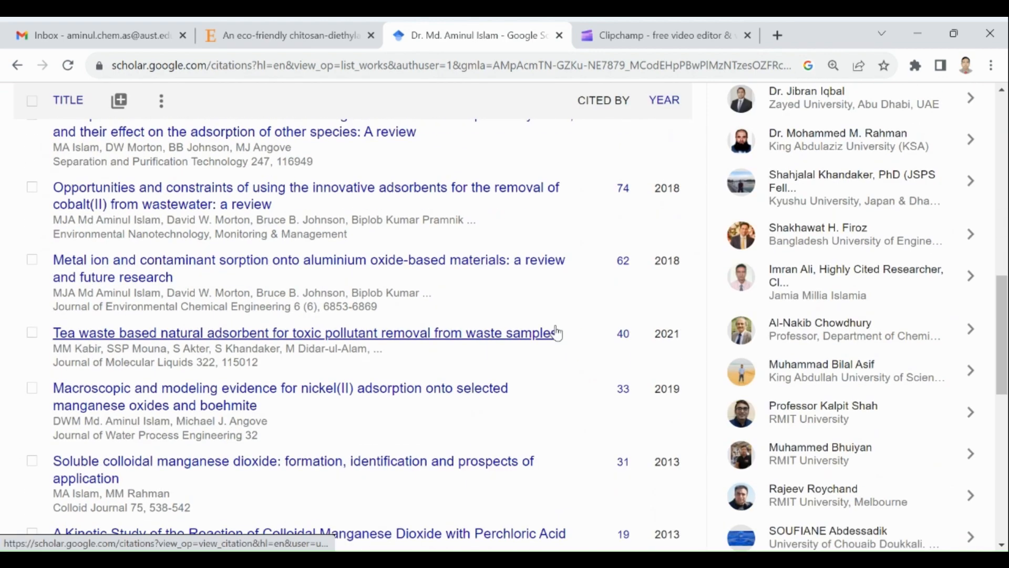
{"action": "scroll", "scroll_direction": "down", "scroll_amount": 3}
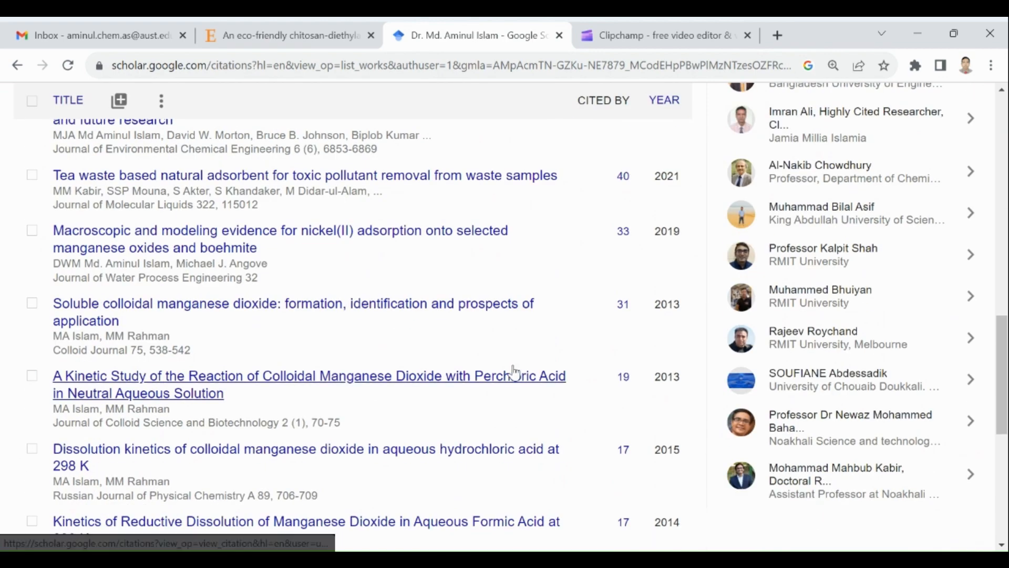
{"action": "scroll", "scroll_direction": "down", "scroll_amount": 3}
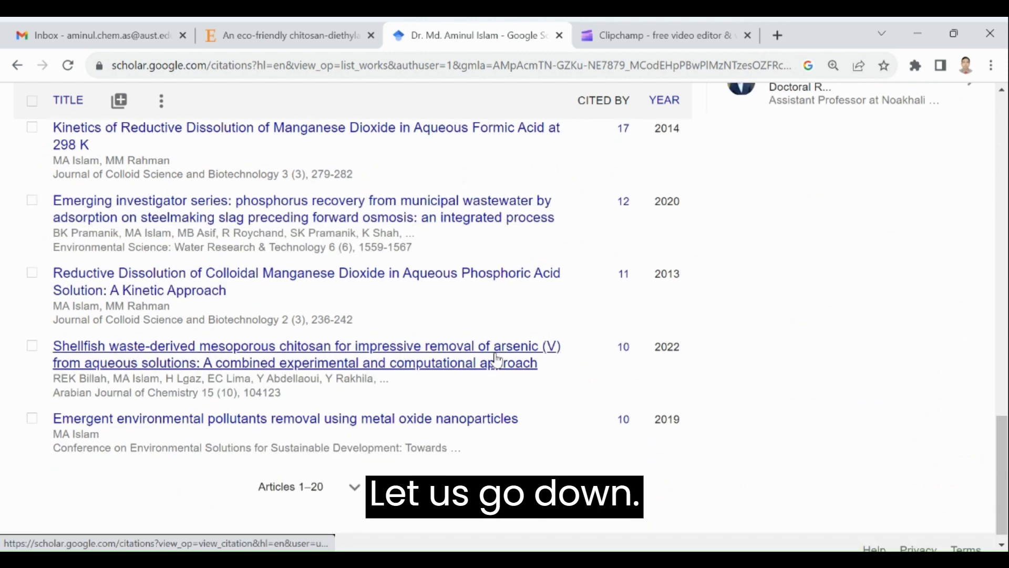
{"action": "scroll", "scroll_direction": "down", "scroll_amount": 3}
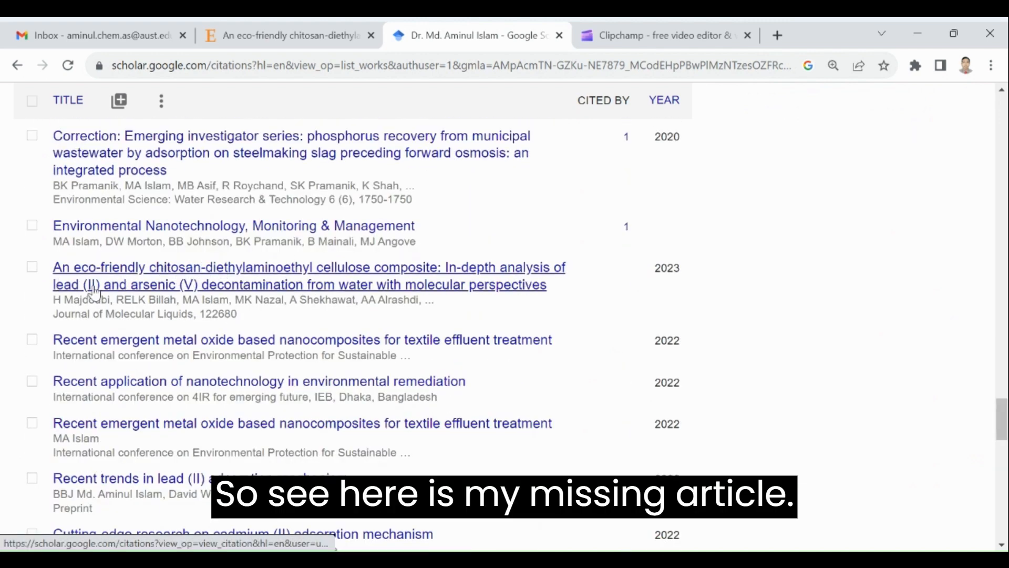
{"action": "mouse_move", "coordinate": [305, 296]}
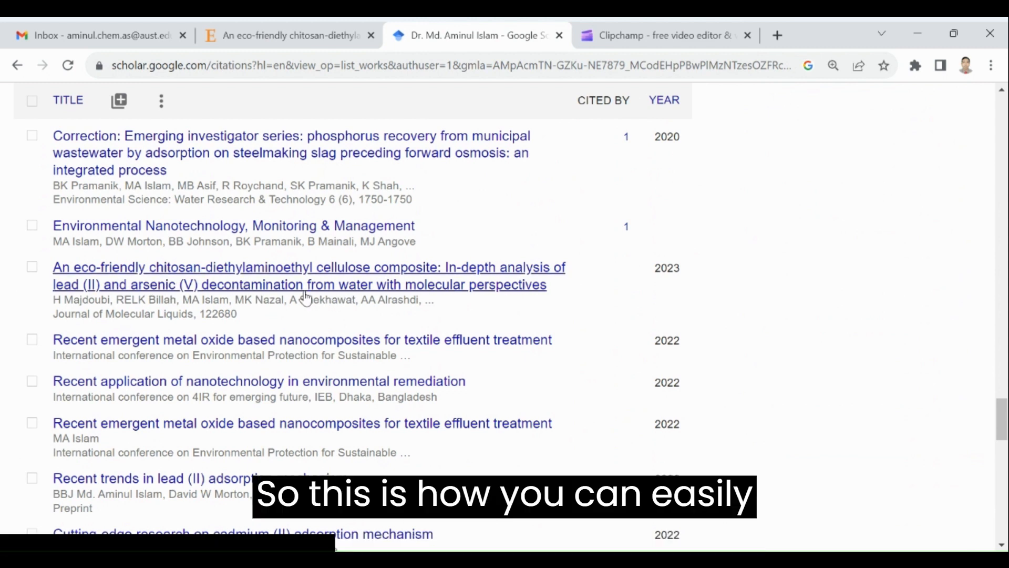